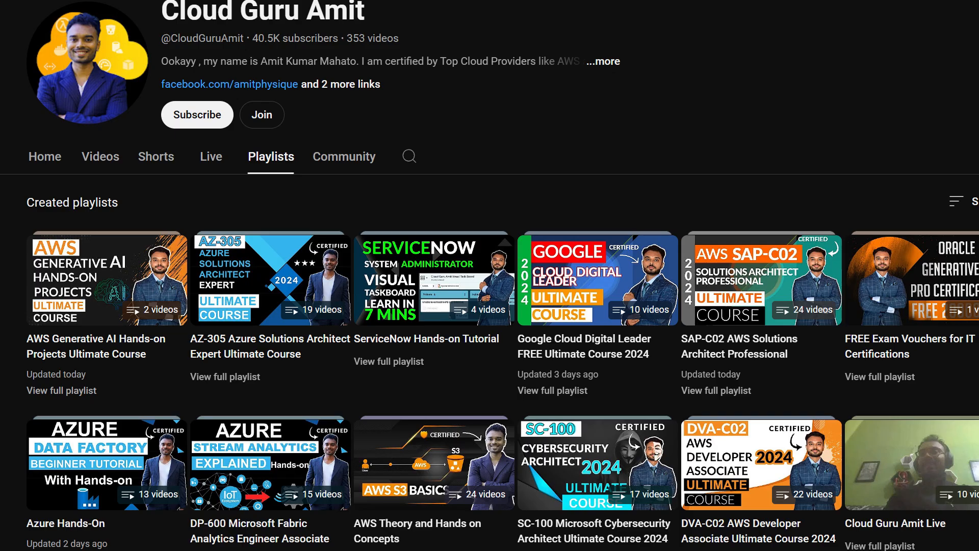
Step: Bring the Bedrock Image Playground architecture diagram window to the front
left_click(107, 279)
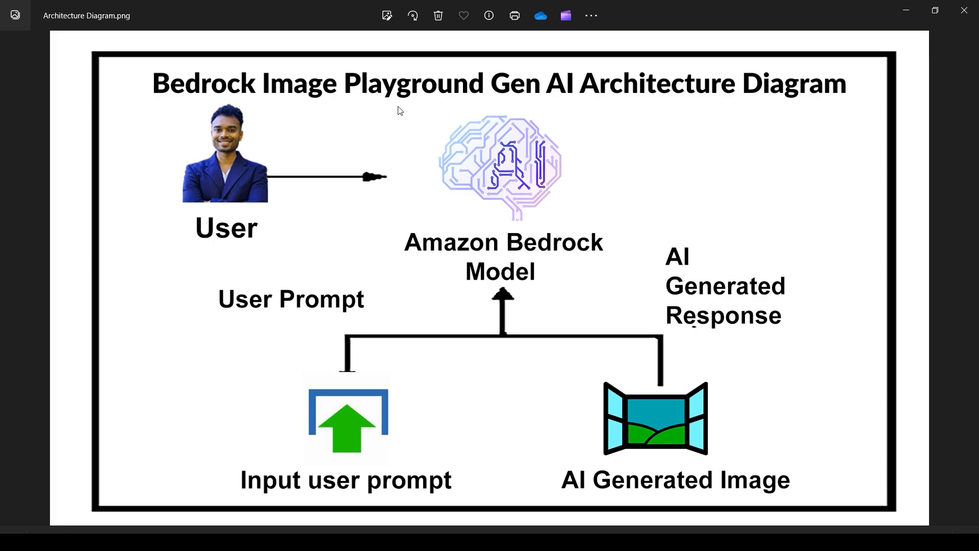
mouse_move(432, 115)
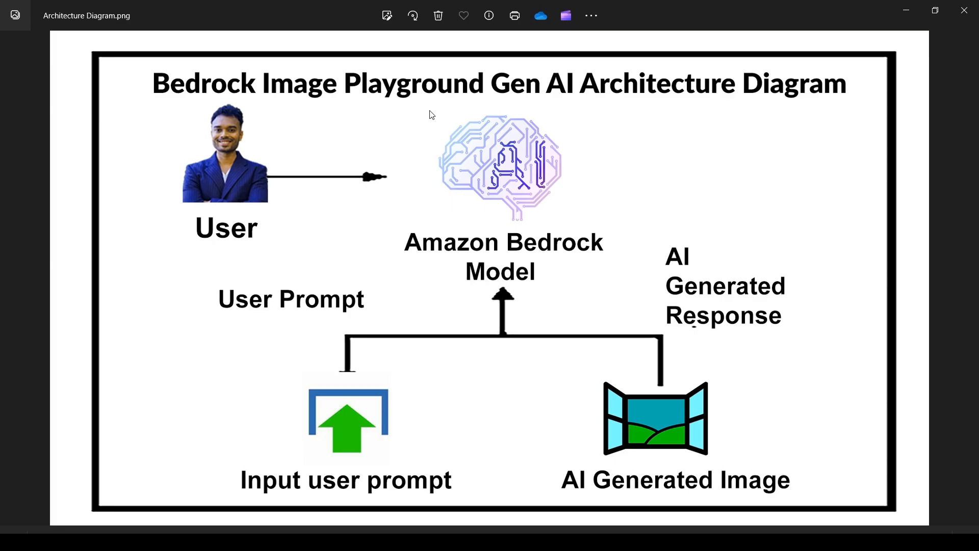
mouse_move(367, 116)
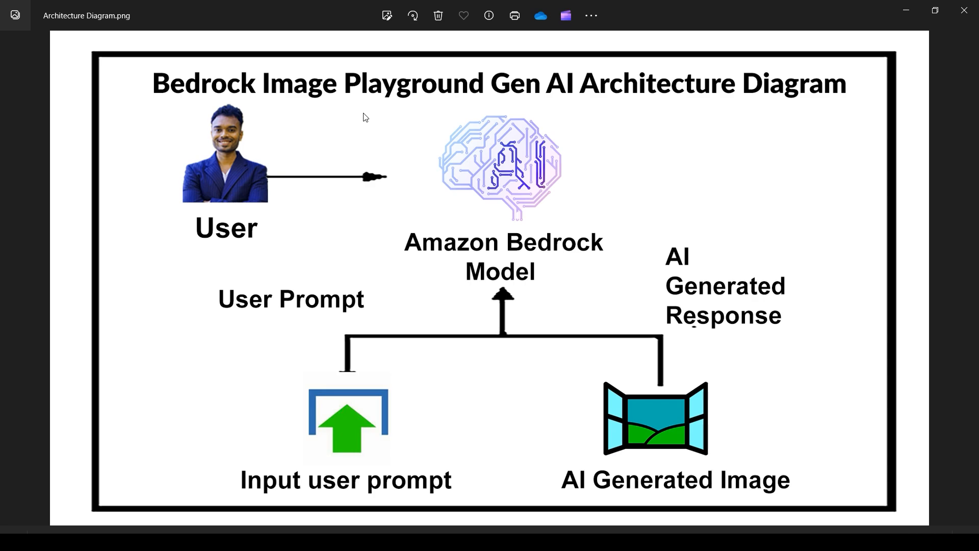
mouse_move(371, 119)
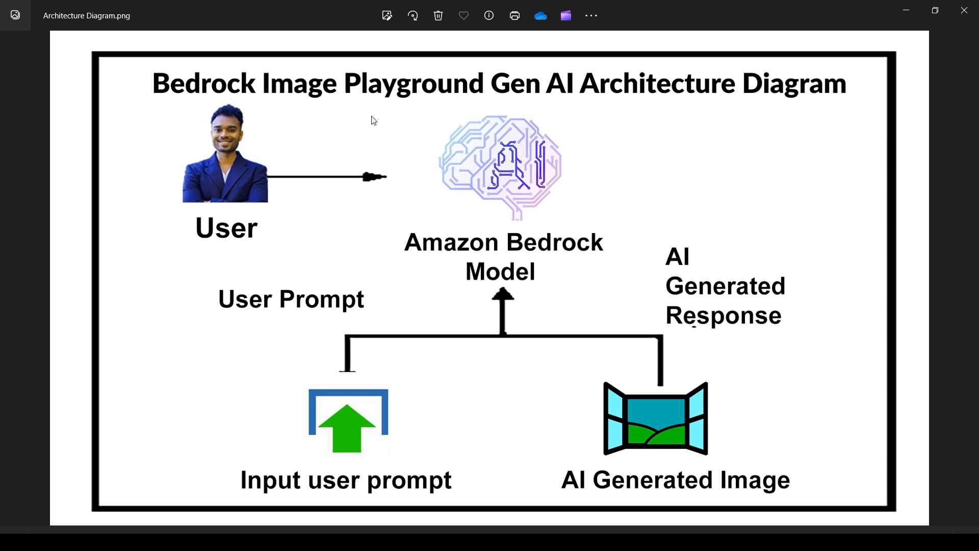
mouse_move(400, 123)
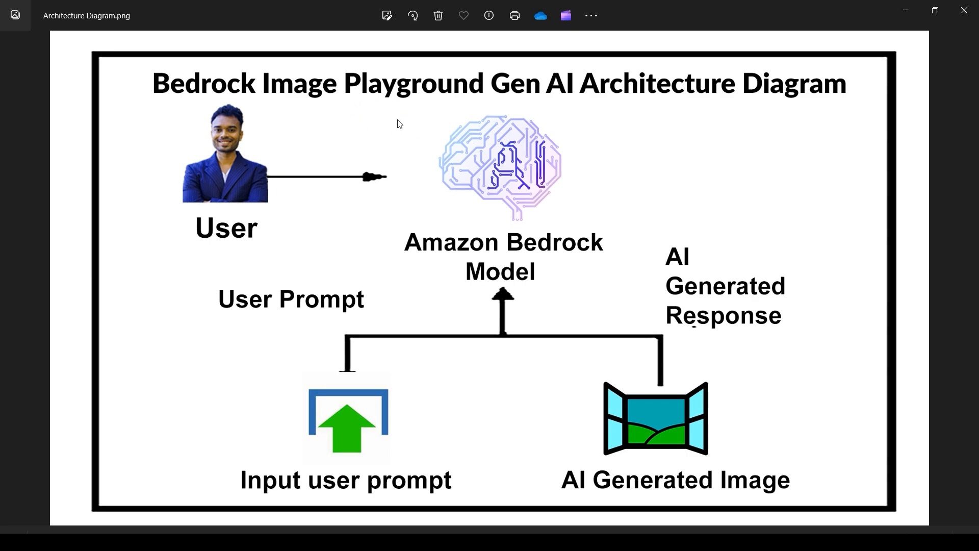
mouse_move(311, 117)
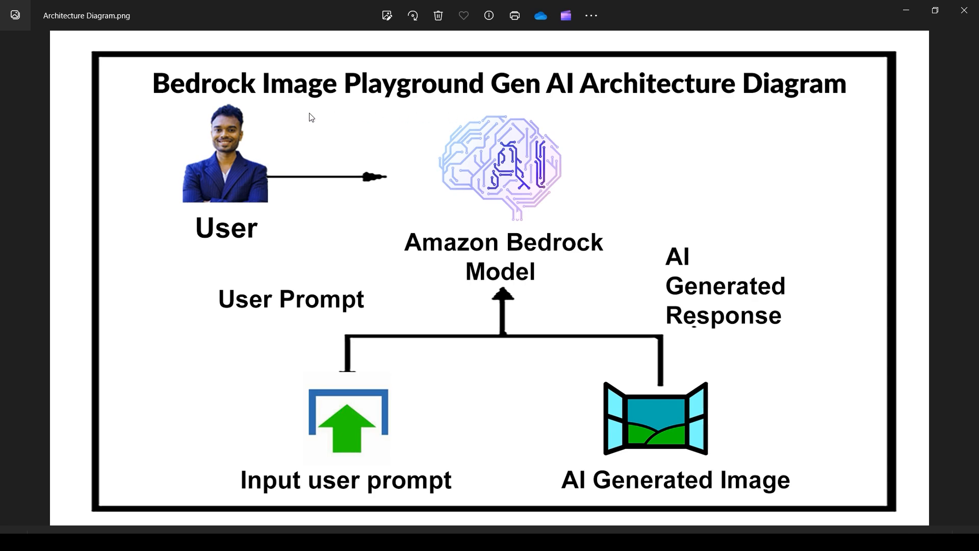
mouse_move(400, 104)
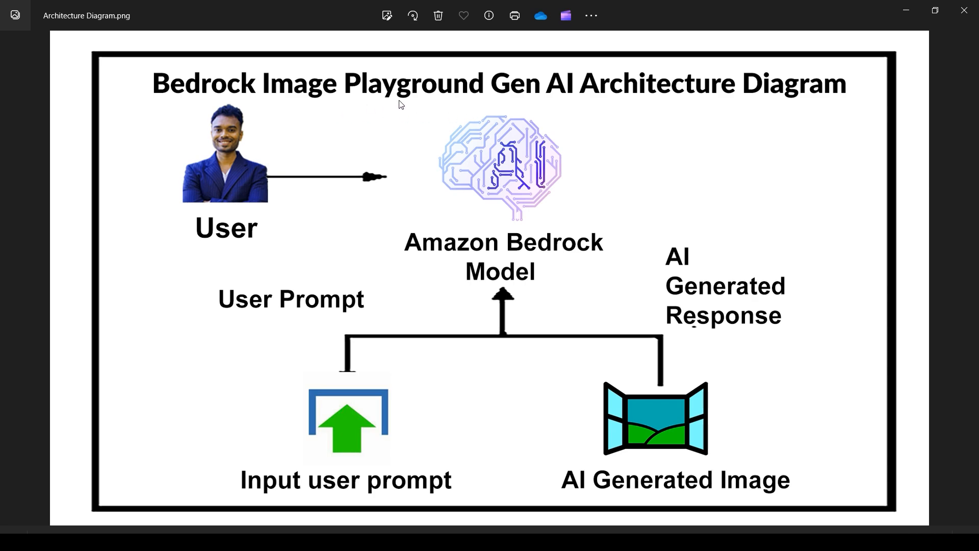
mouse_move(299, 116)
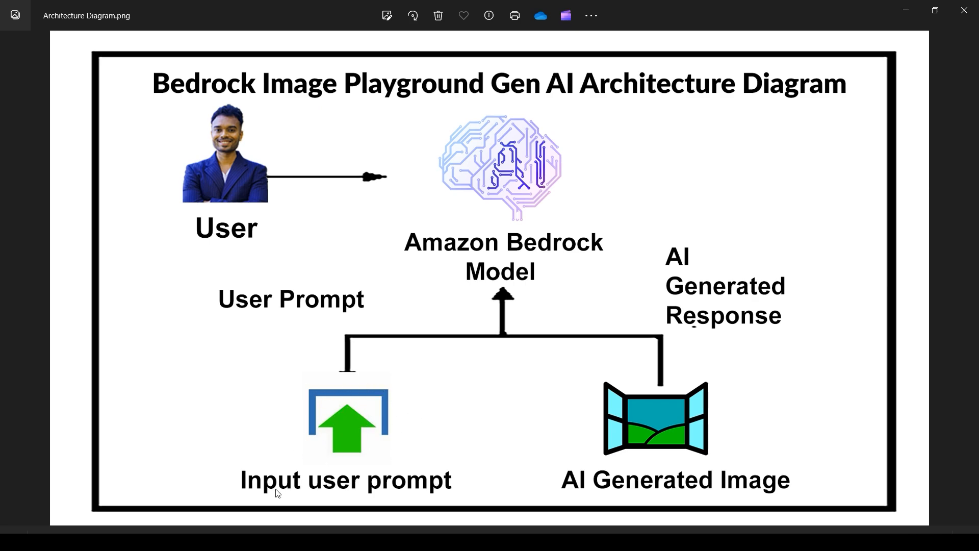
mouse_move(297, 467)
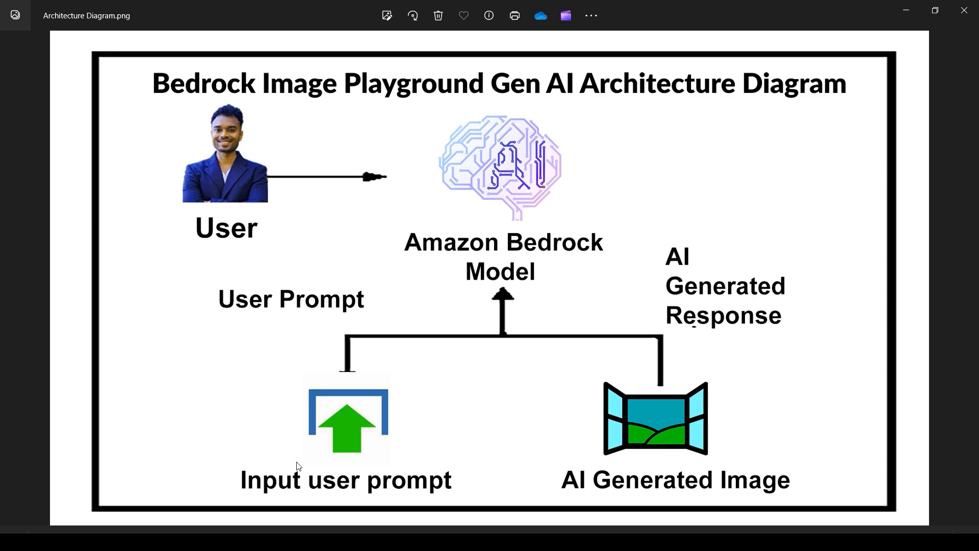
mouse_move(353, 480)
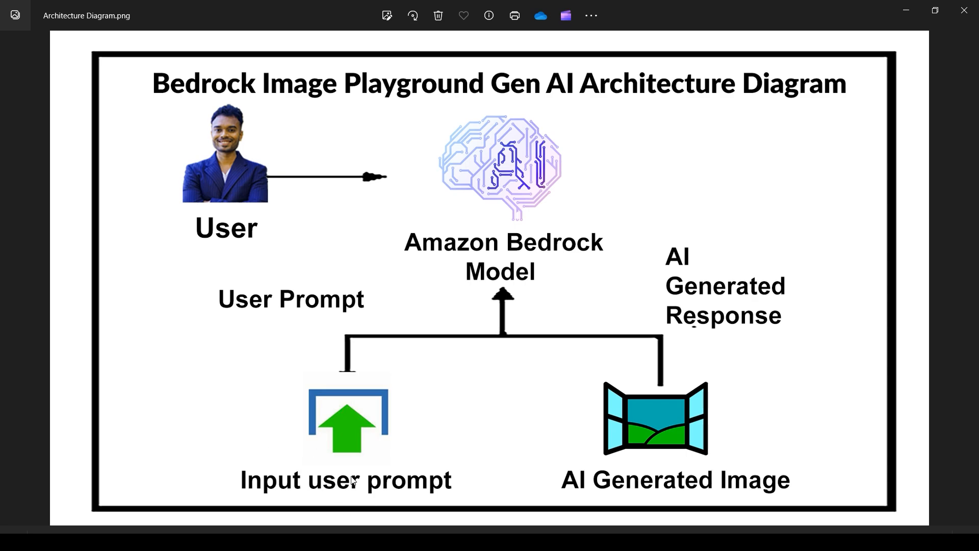
mouse_move(329, 499)
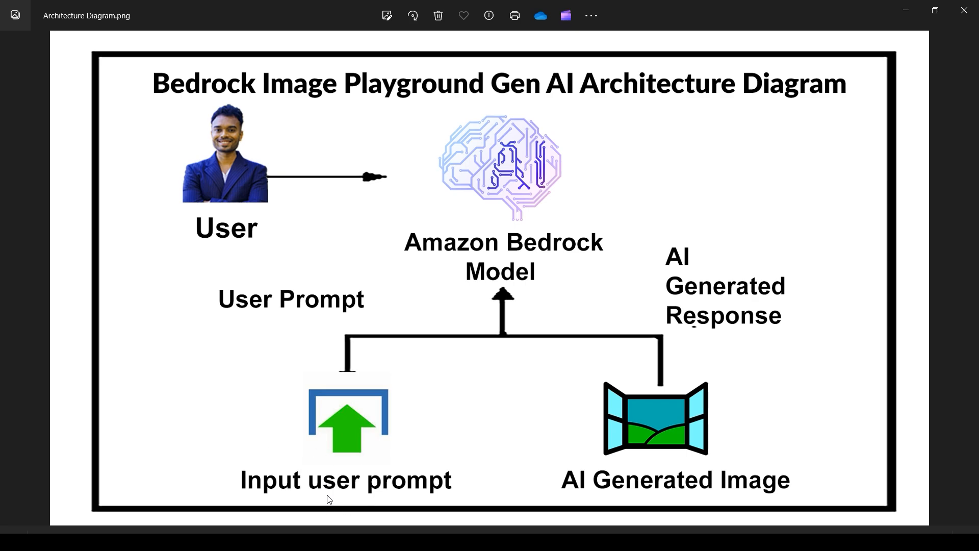
mouse_move(327, 475)
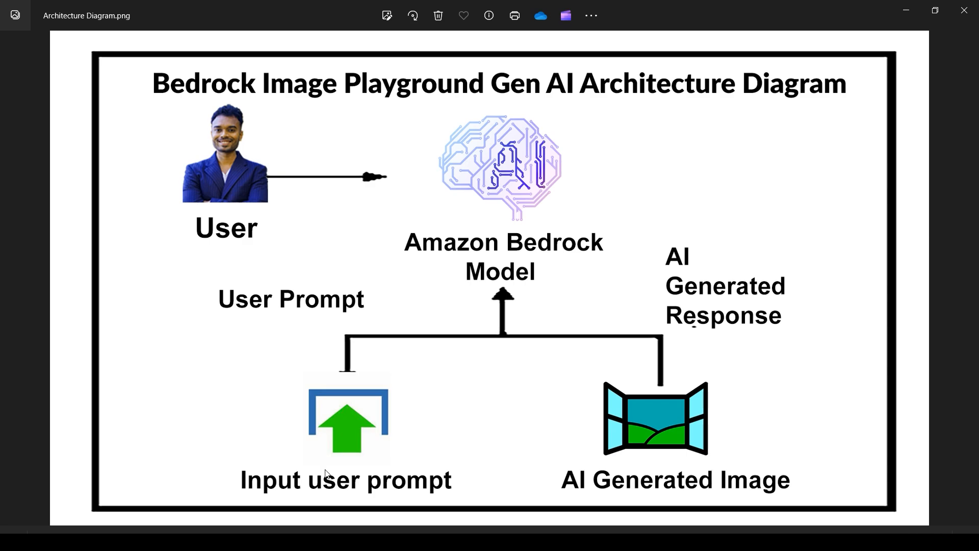
mouse_move(305, 488)
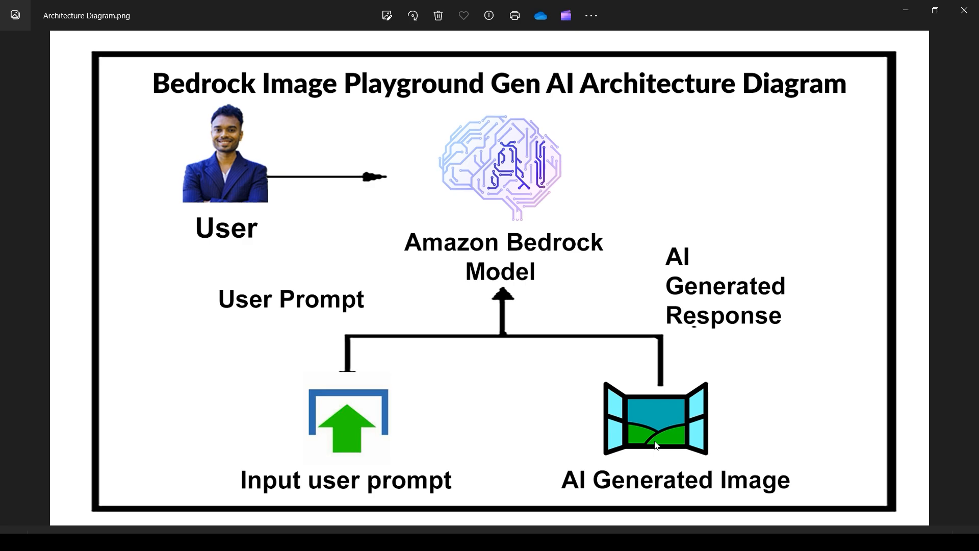
mouse_move(652, 446)
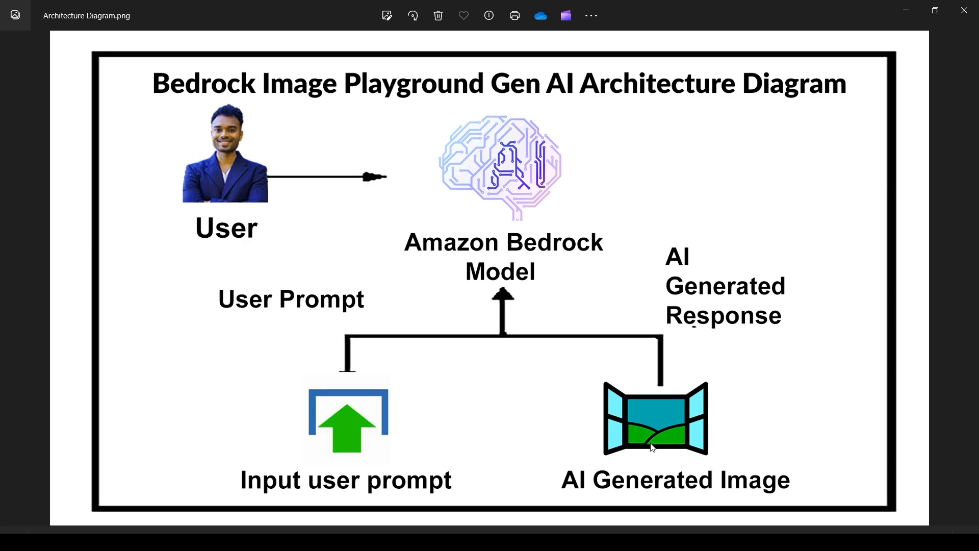
mouse_move(650, 447)
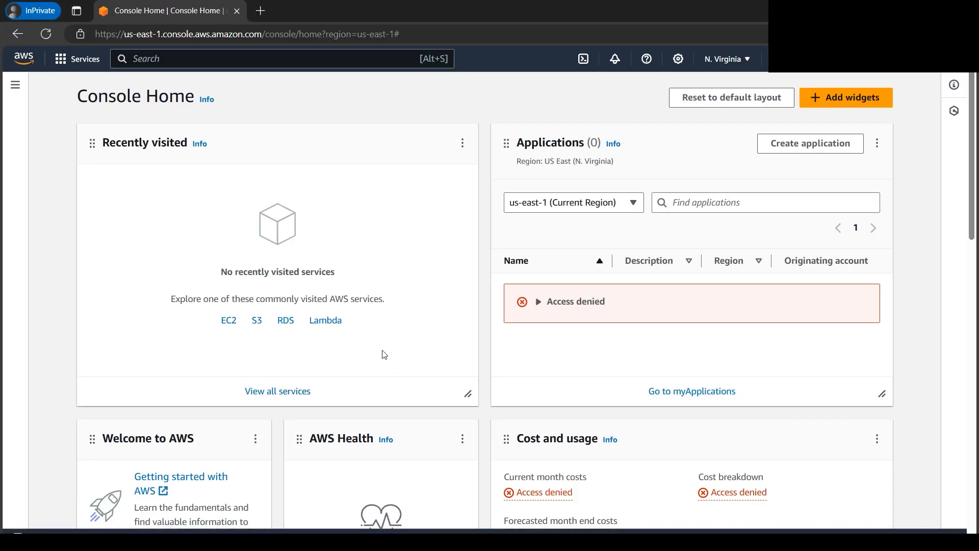
Step: Search the AWS console for 'bedroc' to reach Amazon Bedrock
left_click(282, 59)
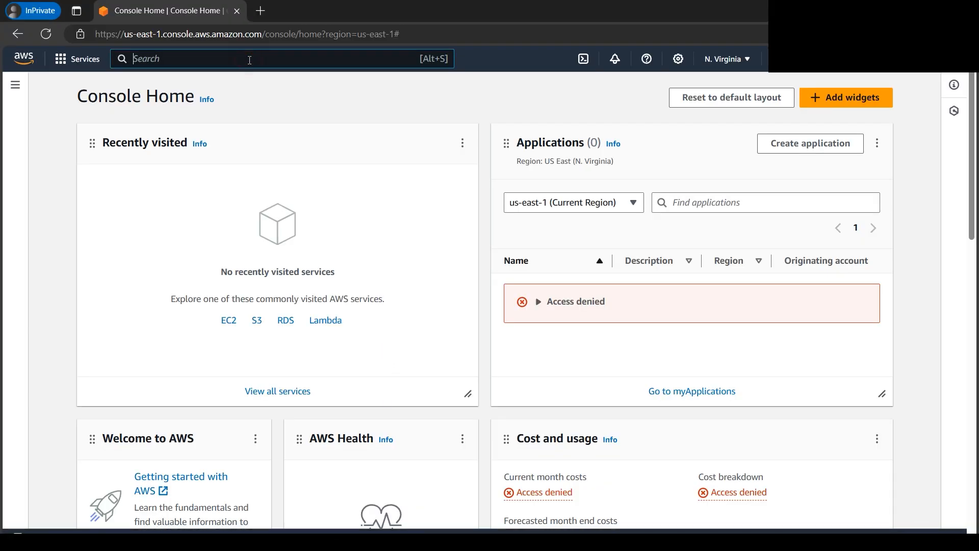
type("bedroc")
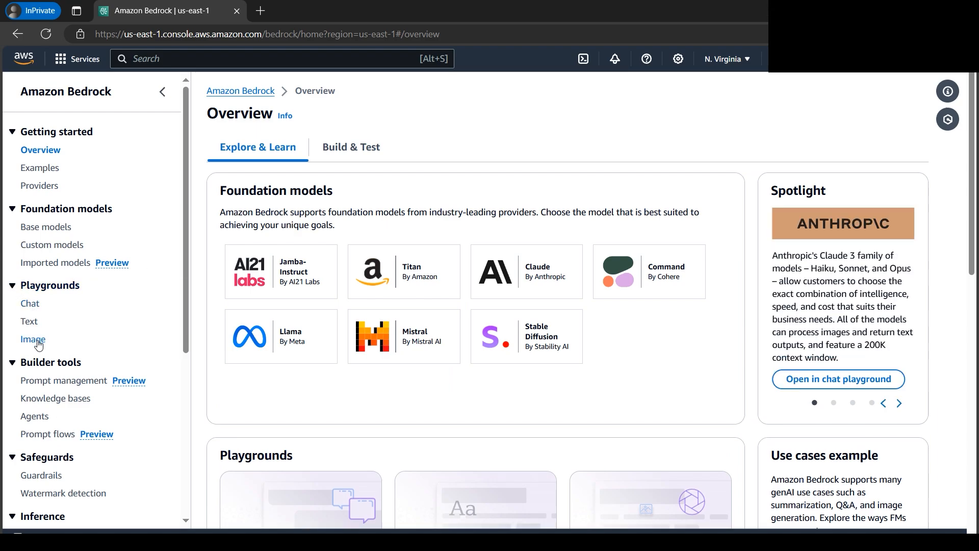
Step: Choose Image under Playgrounds in the Bedrock sidebar
left_click(33, 339)
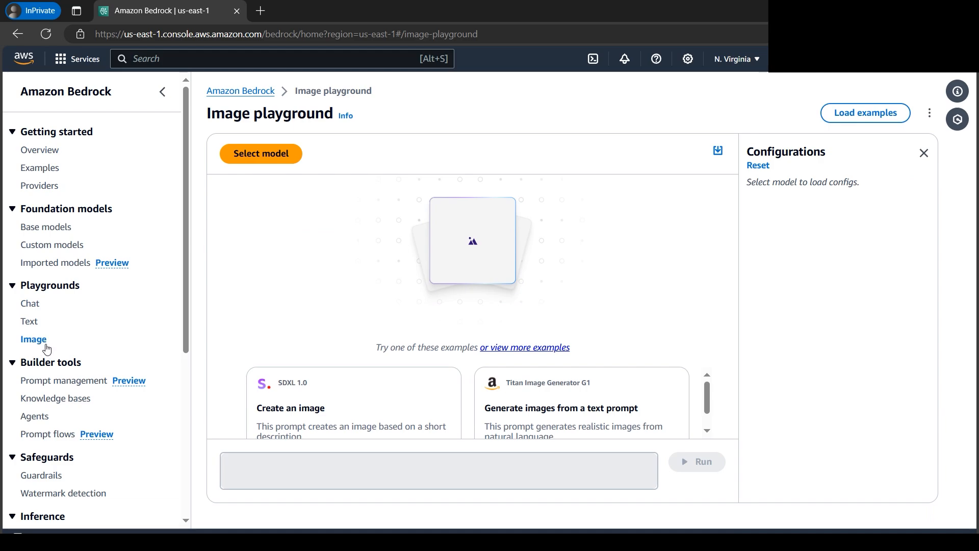
mouse_move(117, 342)
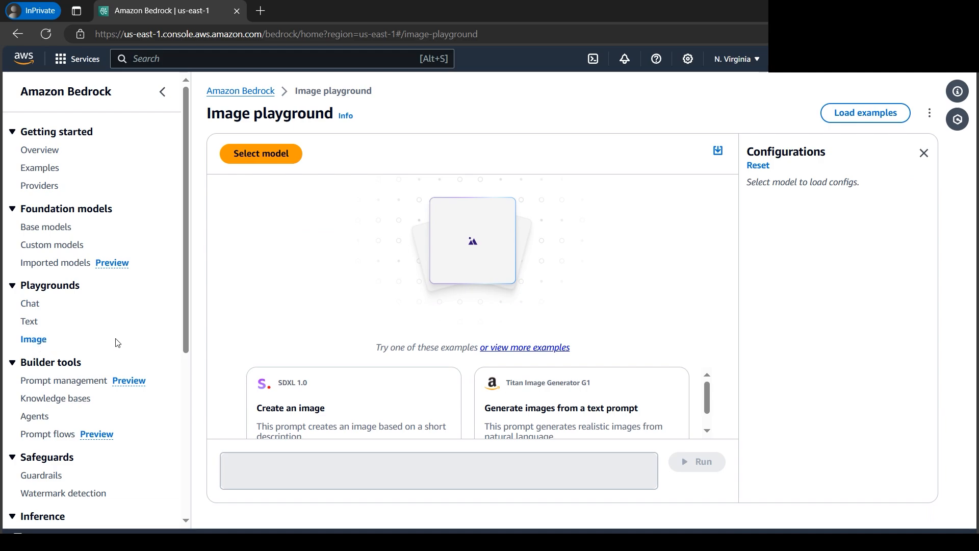
mouse_move(374, 294)
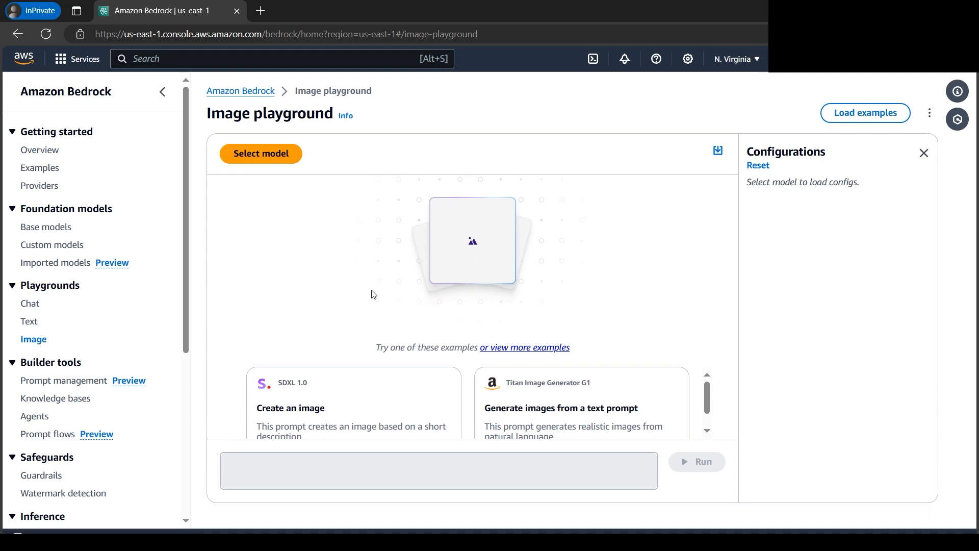
mouse_move(499, 268)
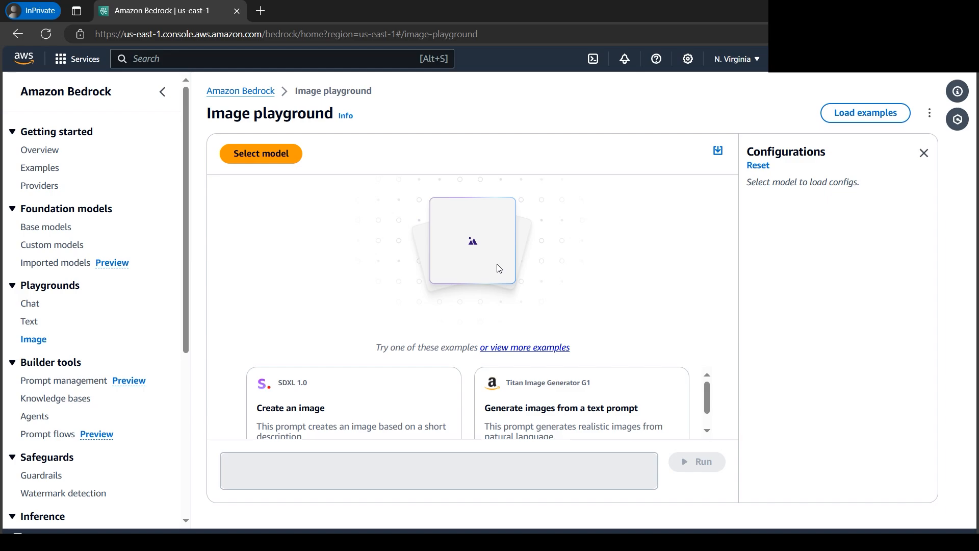
Step: Apply Titan Image Generator G1 v1 on-demand as the model and copy the superbike prompt
left_click(260, 154)
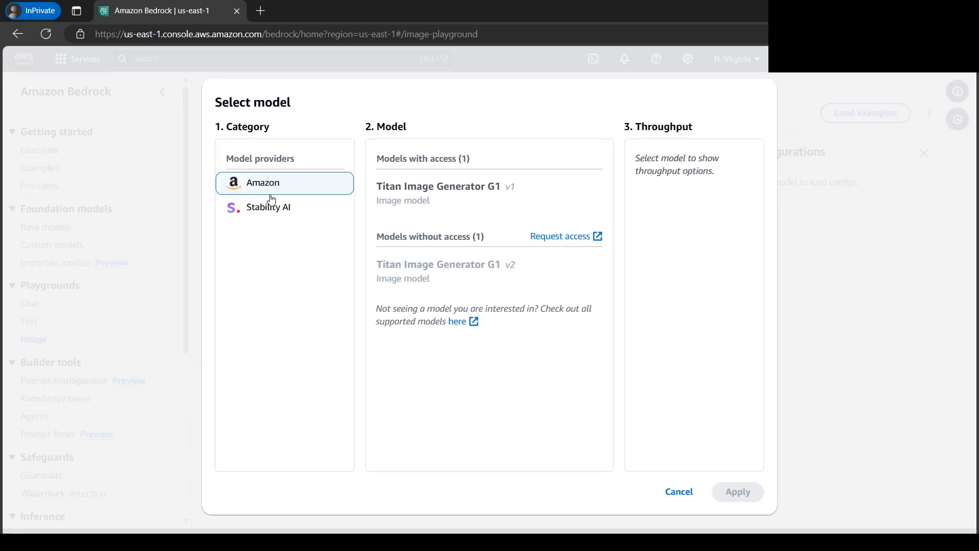
mouse_move(267, 221)
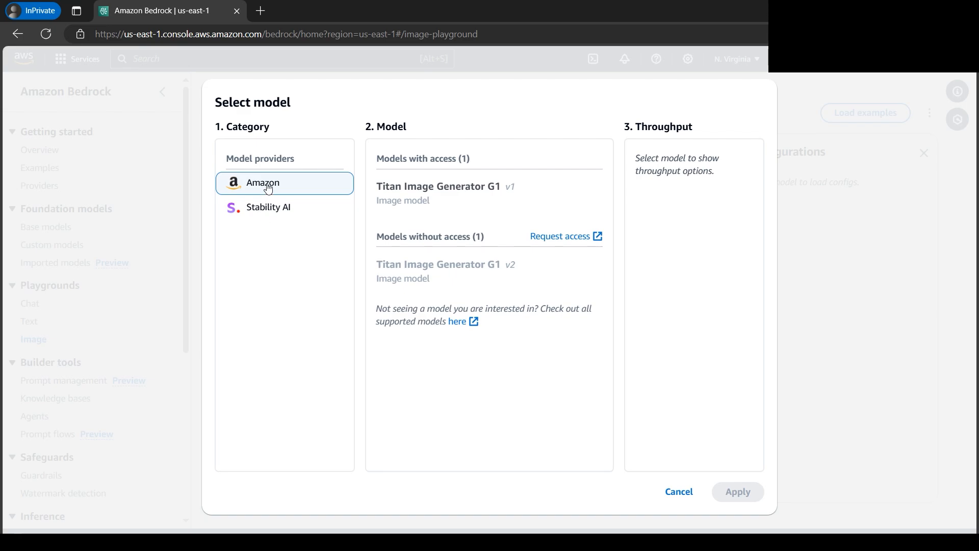
mouse_move(285, 217)
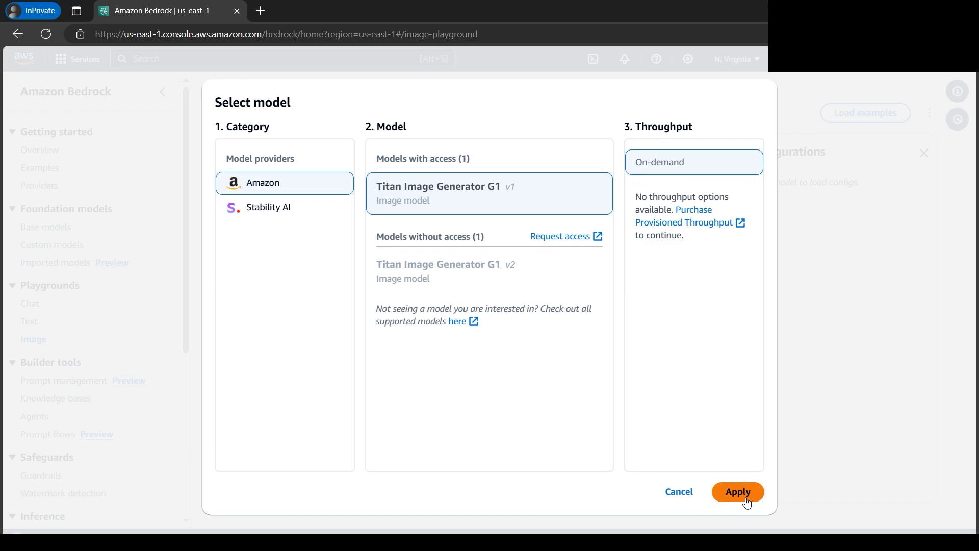
left_click(738, 492)
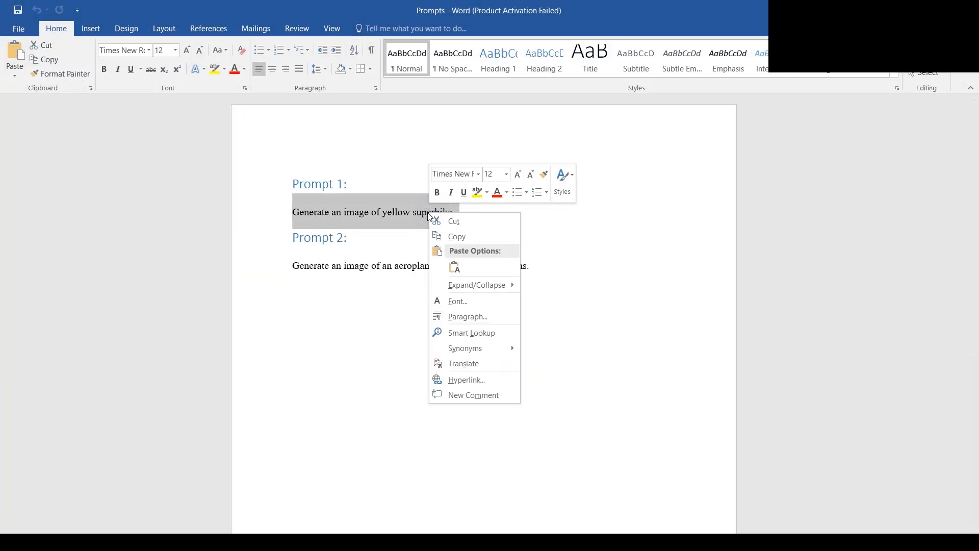
left_click(412, 227)
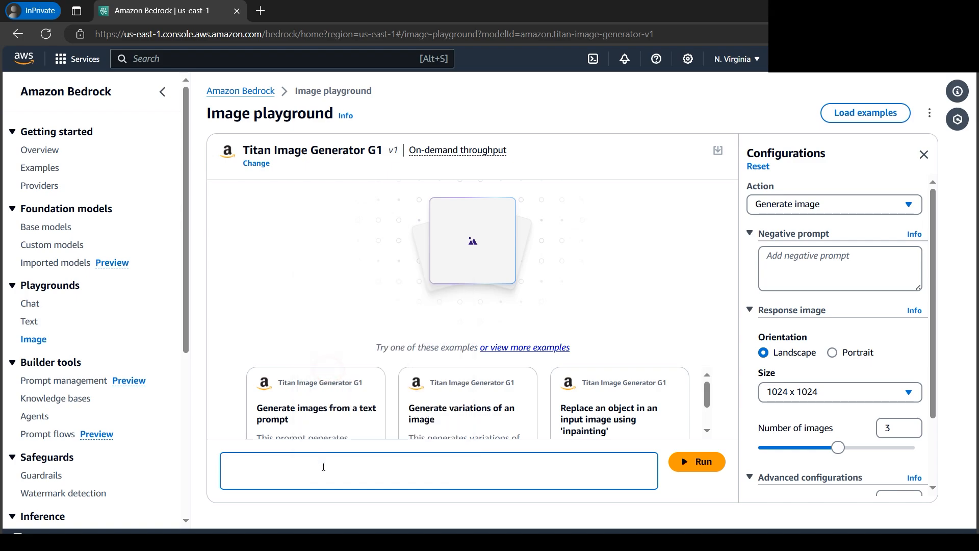
Step: Run the prompt 'Generate an image of yellow superbike.' and review the three results
type("Generate an image of yellow superbike.")
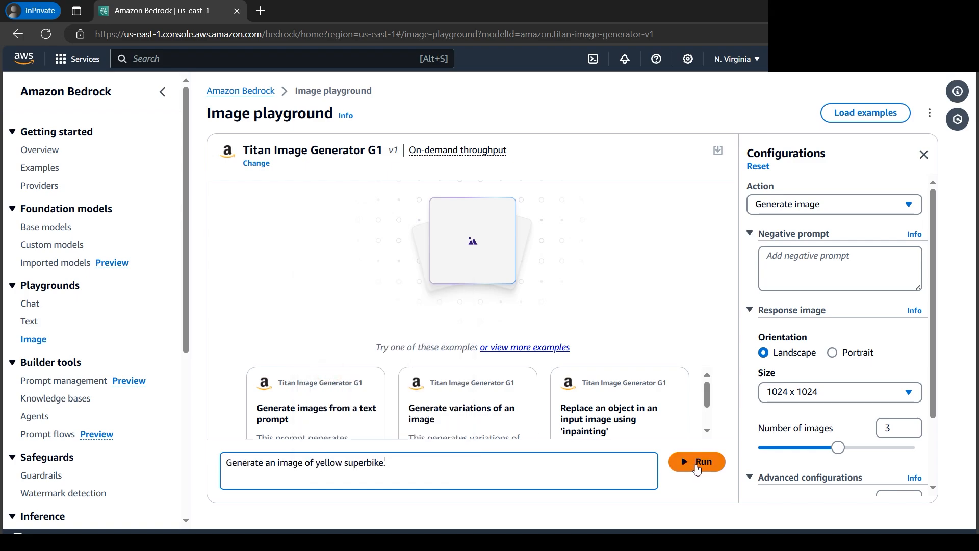
left_click(697, 461)
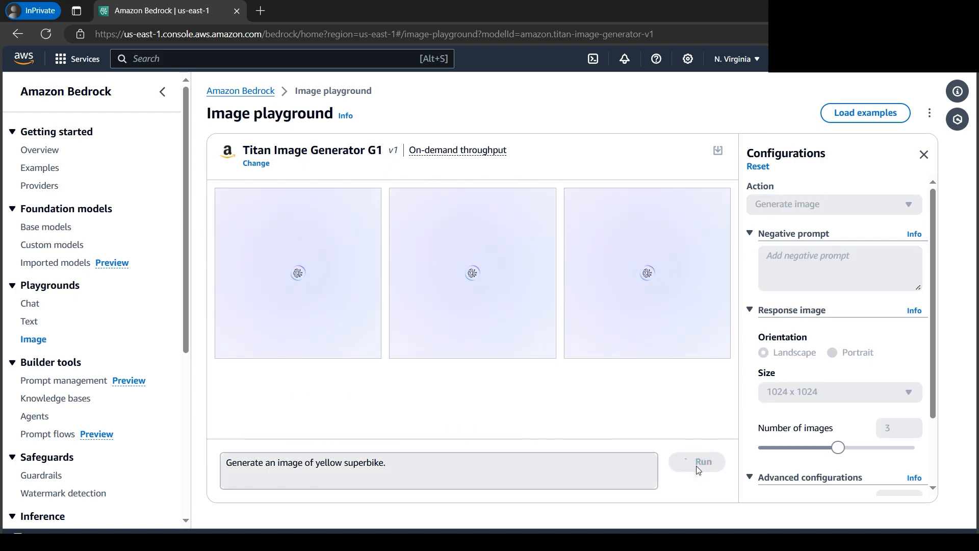
left_click(697, 461)
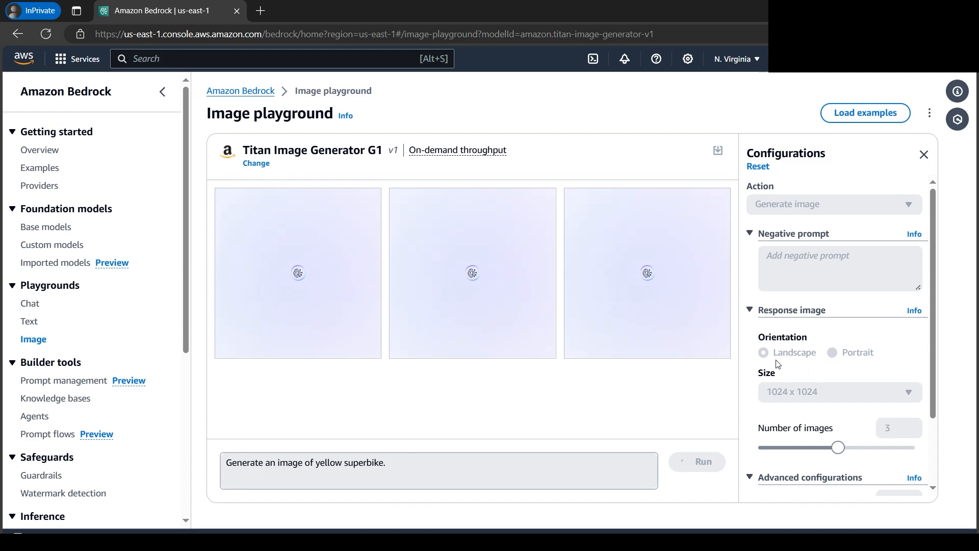
scroll("down", 3)
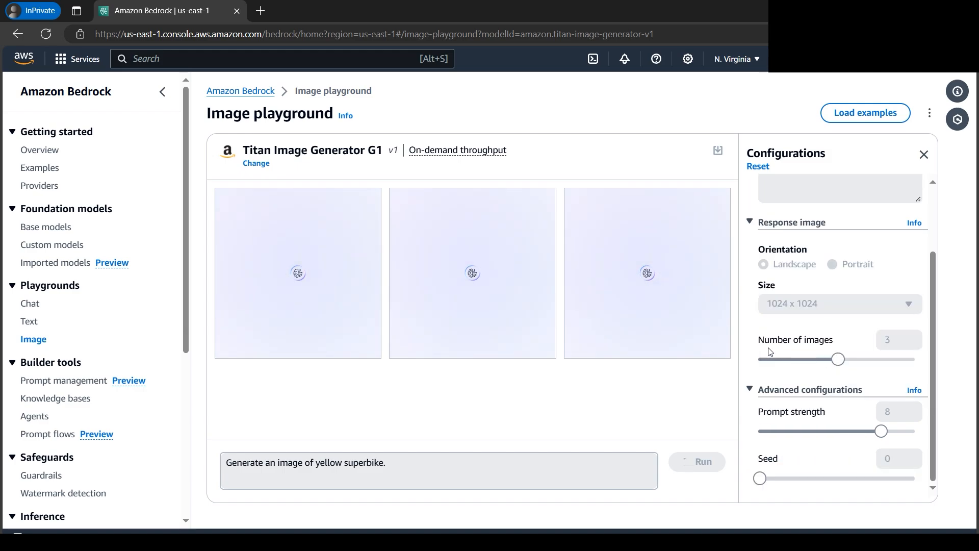
double_click(795, 339)
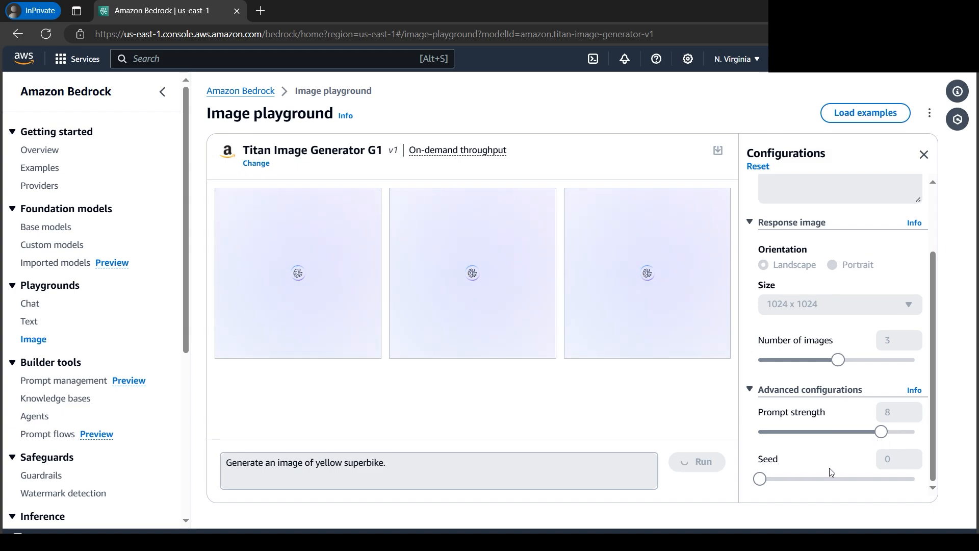
double_click(790, 411)
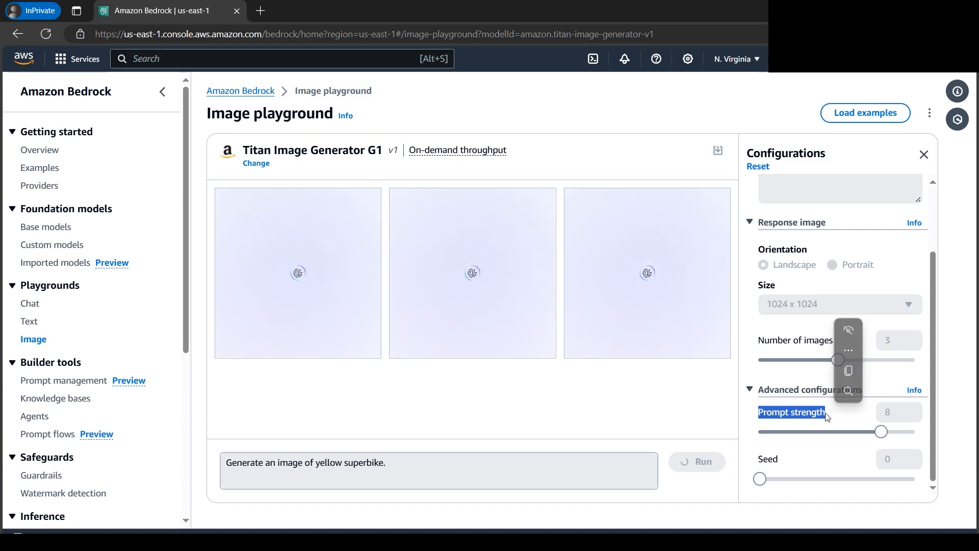
left_click(697, 461)
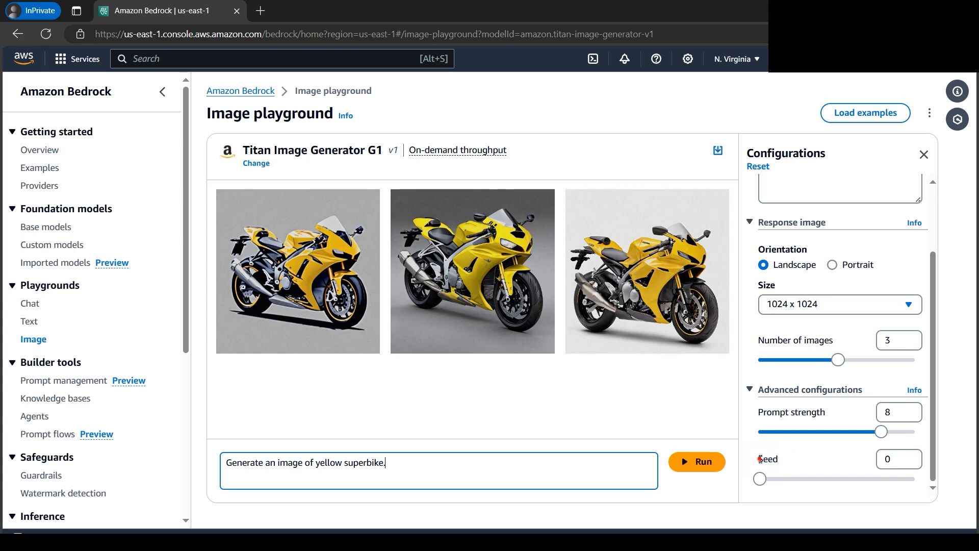
double_click(768, 458)
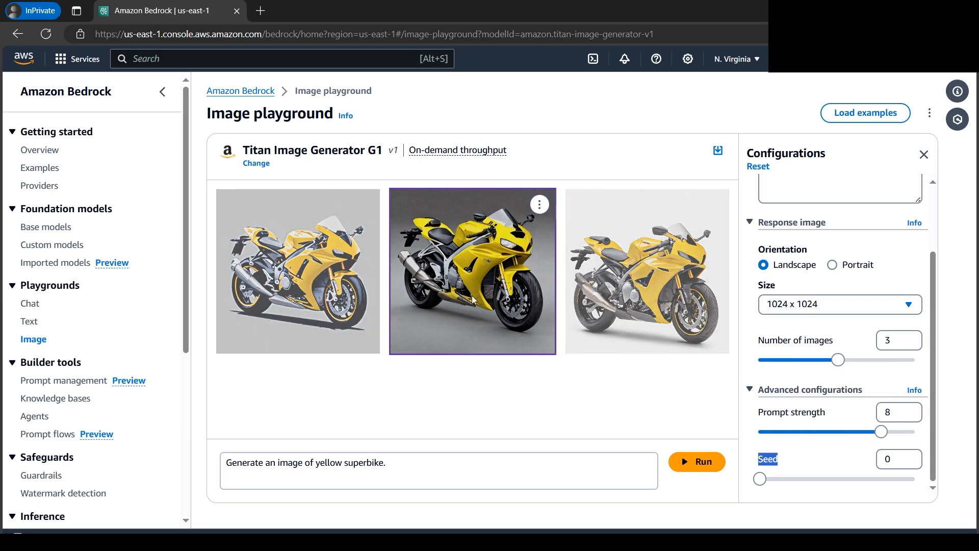
left_click(647, 271)
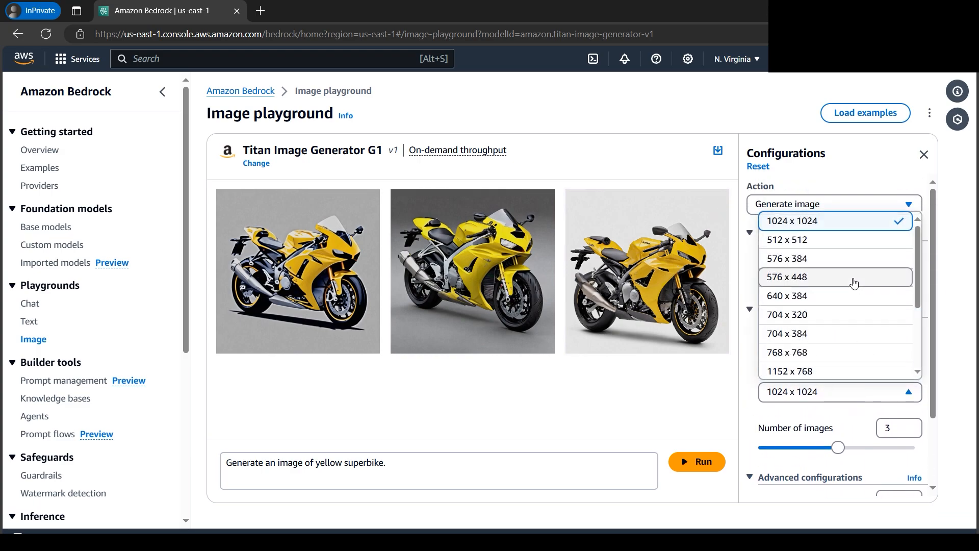
mouse_move(820, 258)
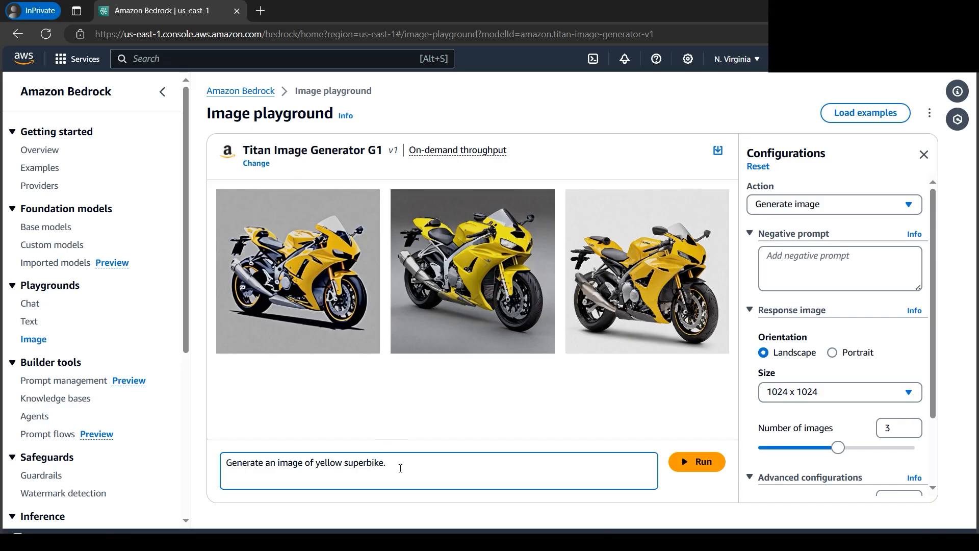
Step: Run 'Generate an image of an aeroplane flying over mountains.' then select the prompt to clear it
triple_click(305, 462)
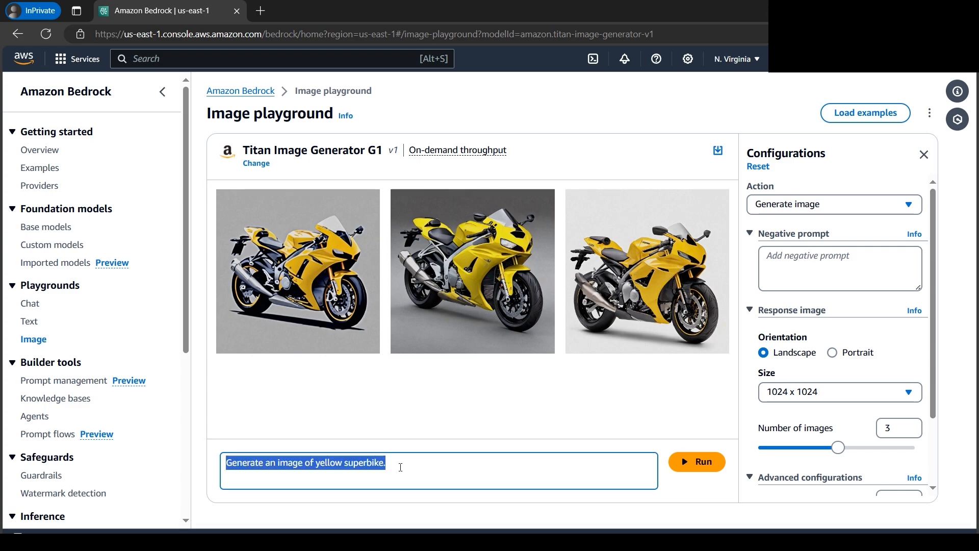
type("Generate an image of an aeroplane flying over mountains.")
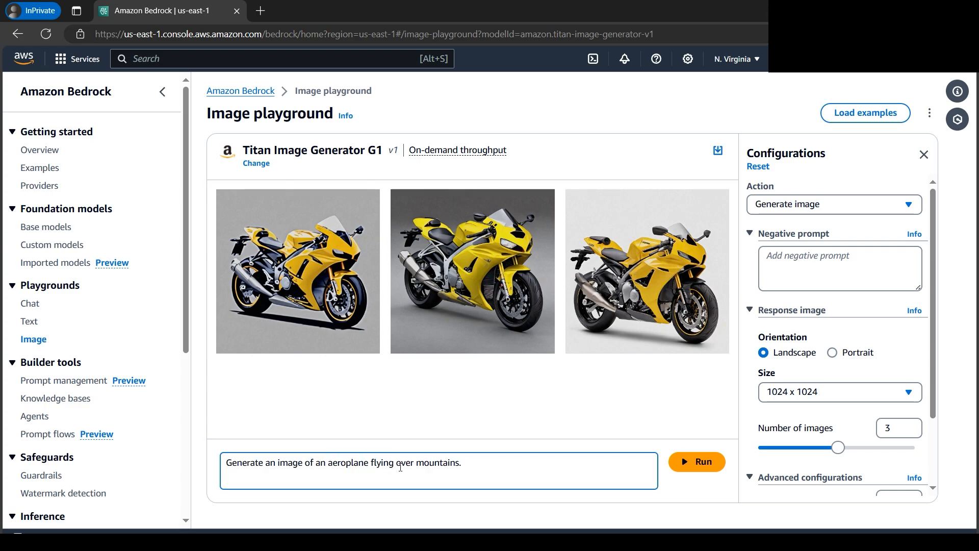
left_click(697, 462)
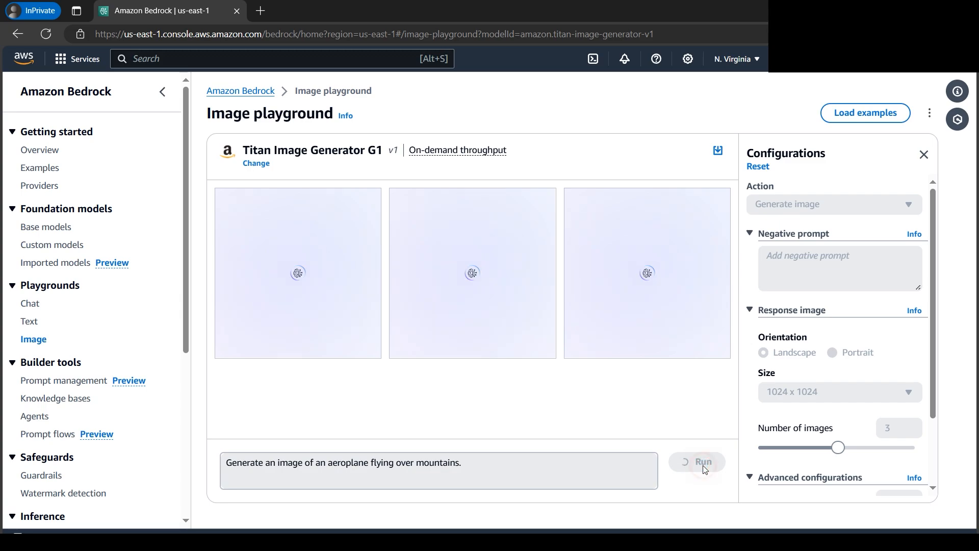
left_click(703, 462)
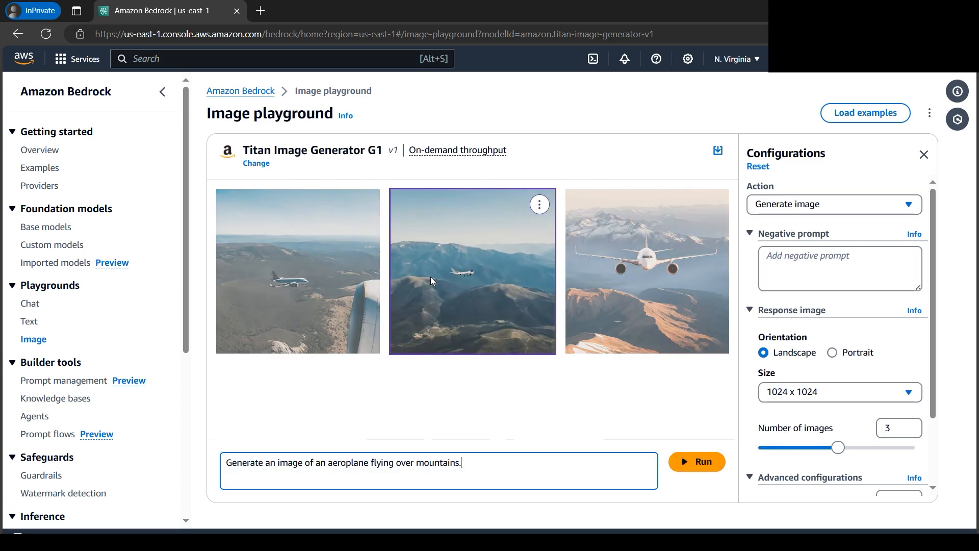
left_click(646, 272)
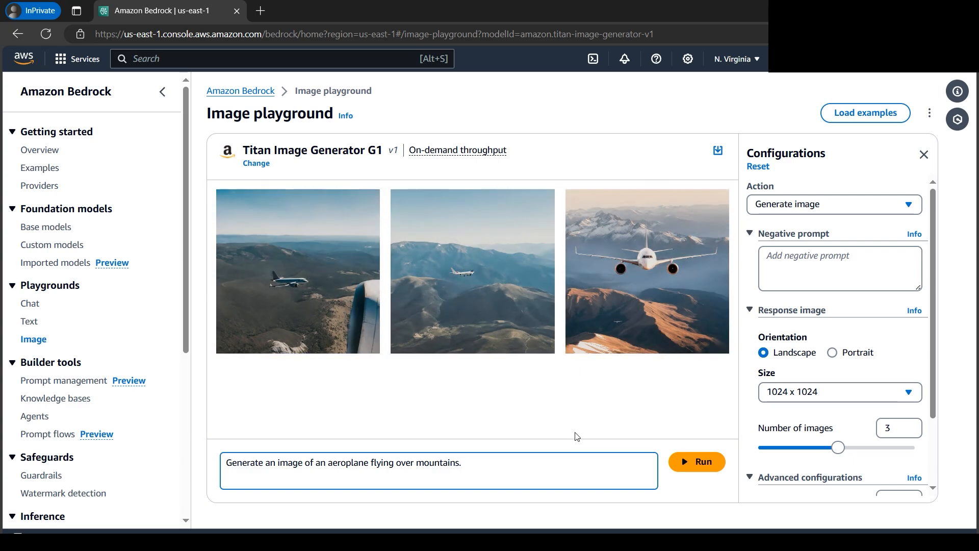
triple_click(343, 462)
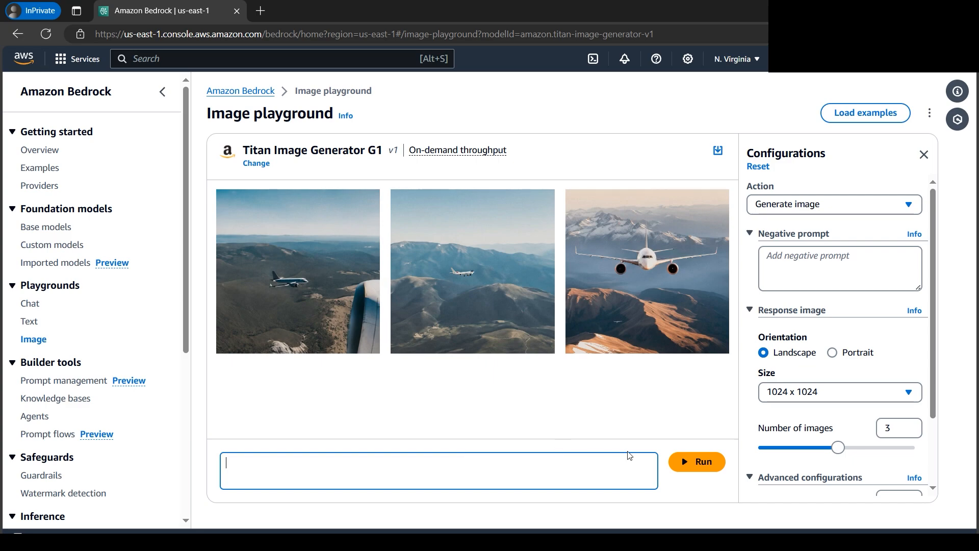
Step: Set the playground Action to Generate variations
left_click(834, 204)
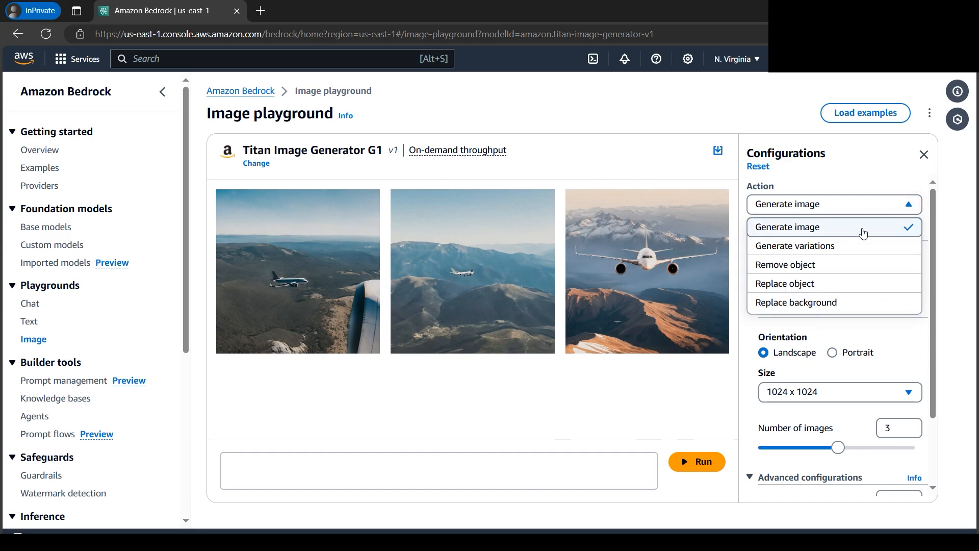
left_click(795, 246)
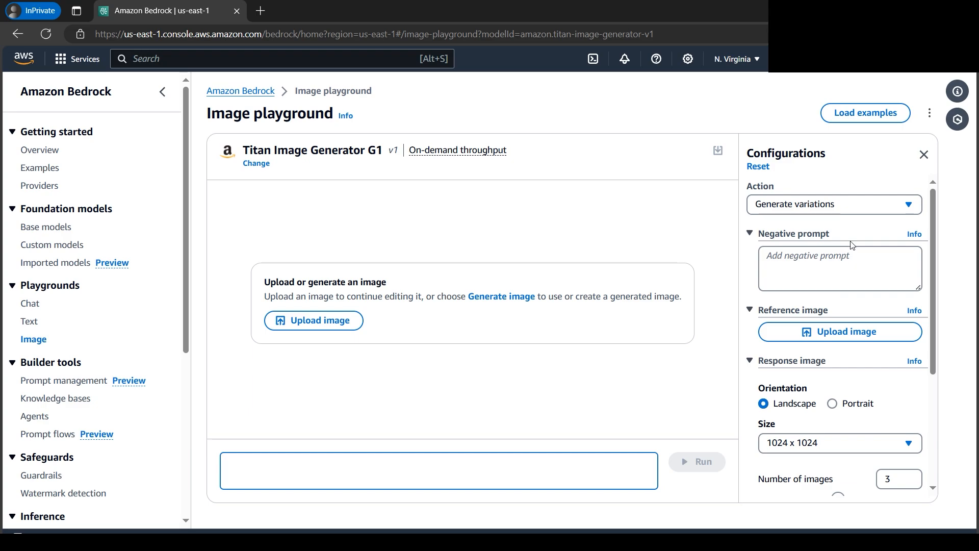
mouse_move(313, 320)
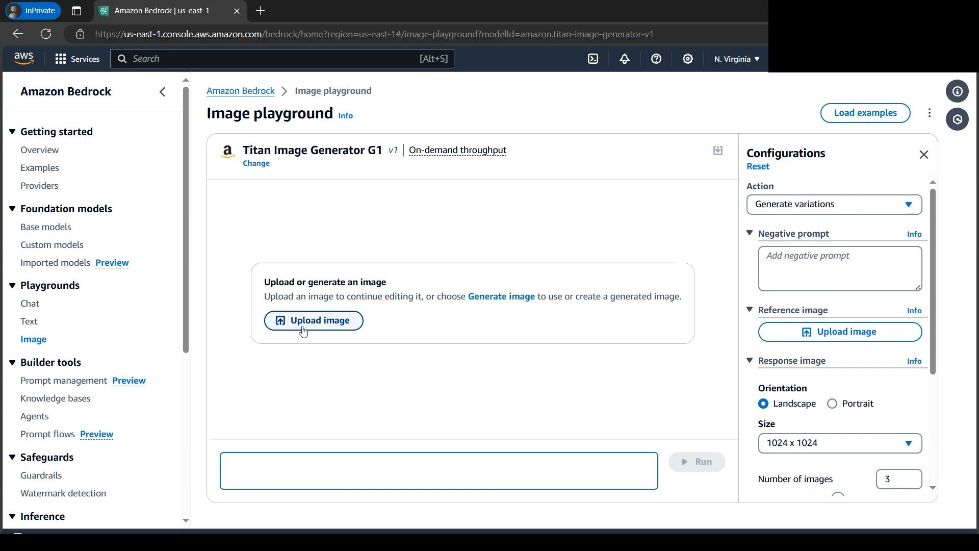
mouse_move(321, 329)
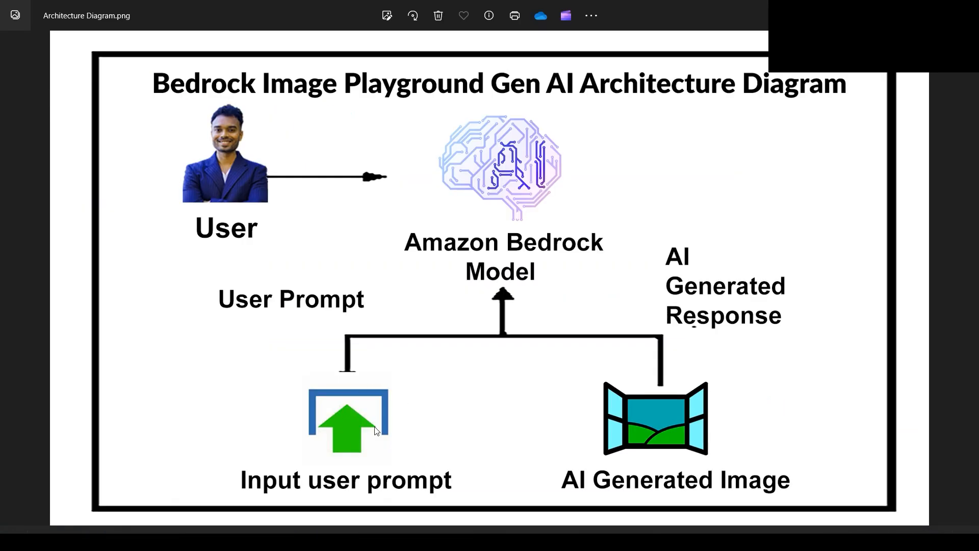
mouse_move(366, 493)
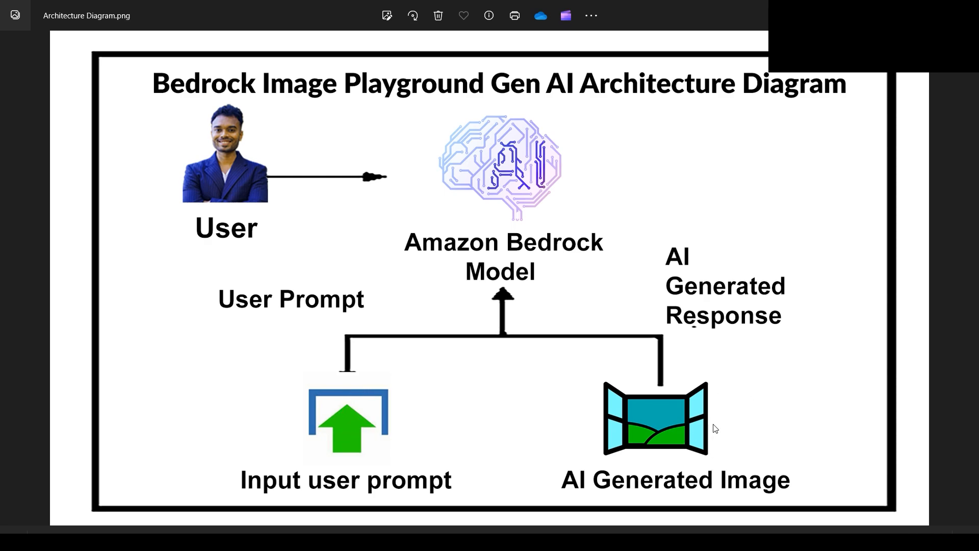
mouse_move(373, 419)
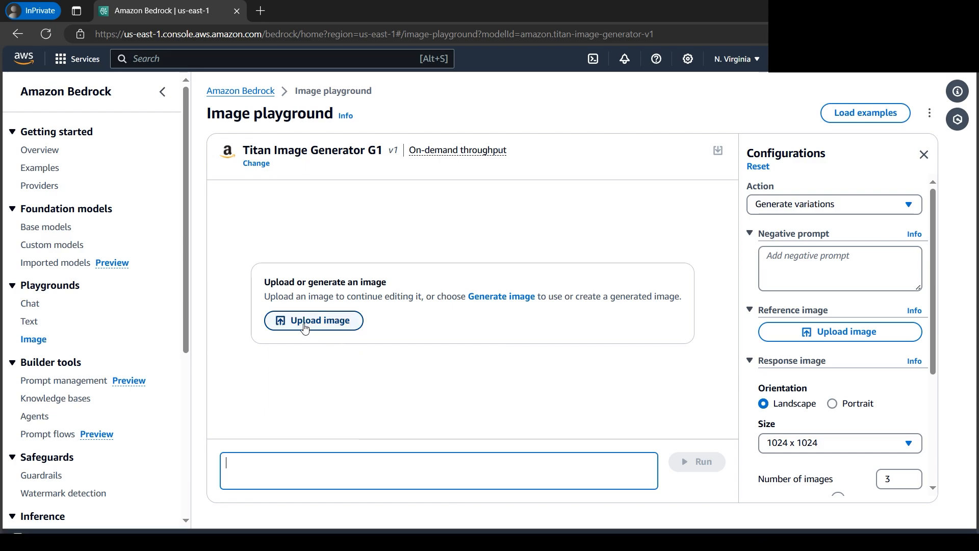
Step: Upload the portrait photo as the reference image via the Open dialog
left_click(313, 321)
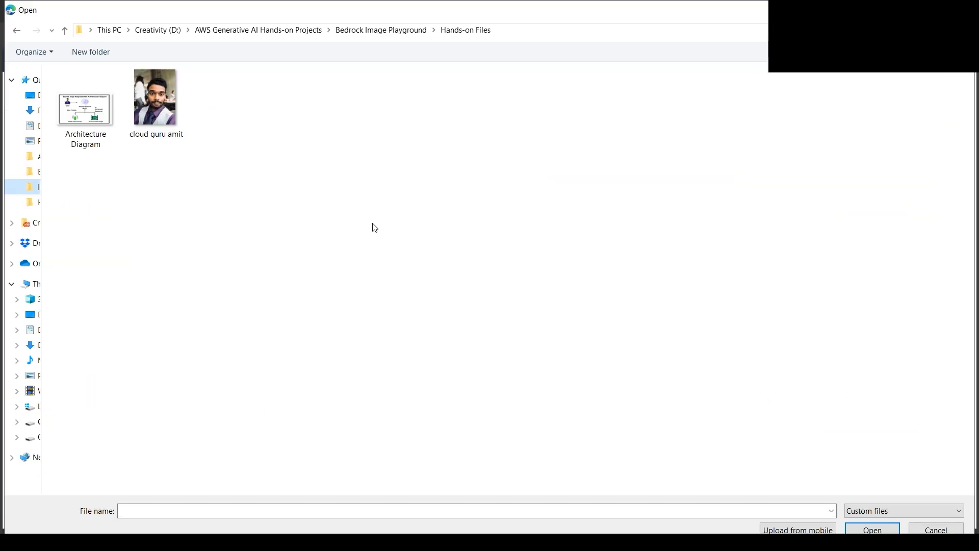
left_click(155, 98)
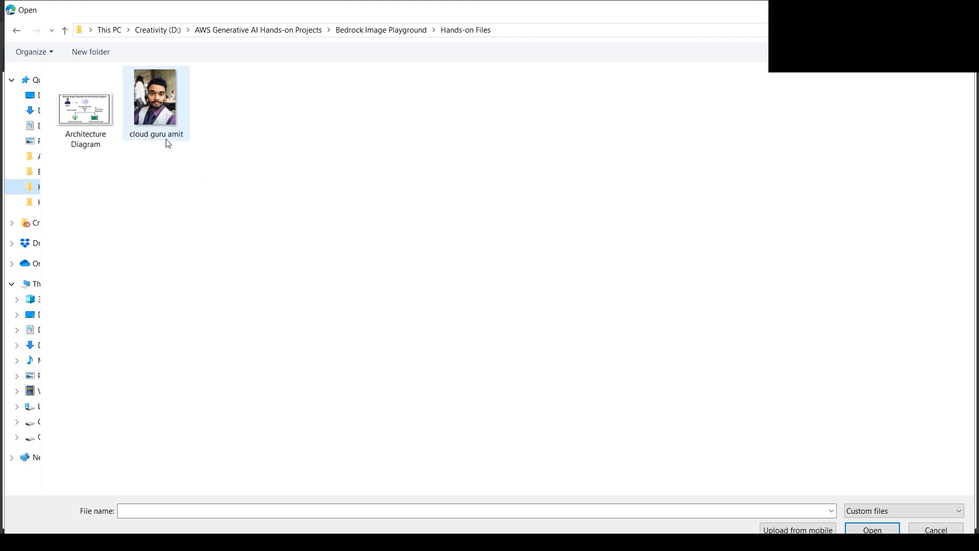
left_click(155, 95)
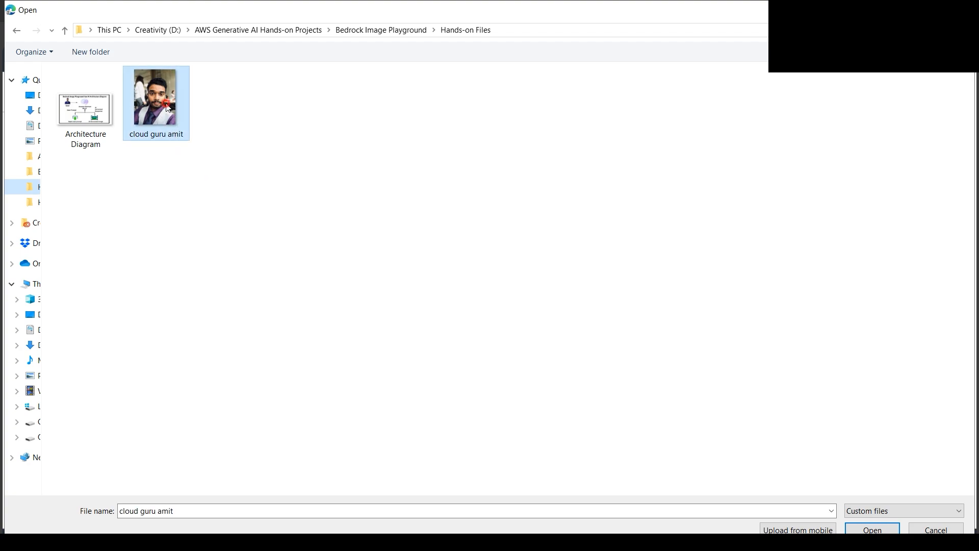
left_click(870, 530)
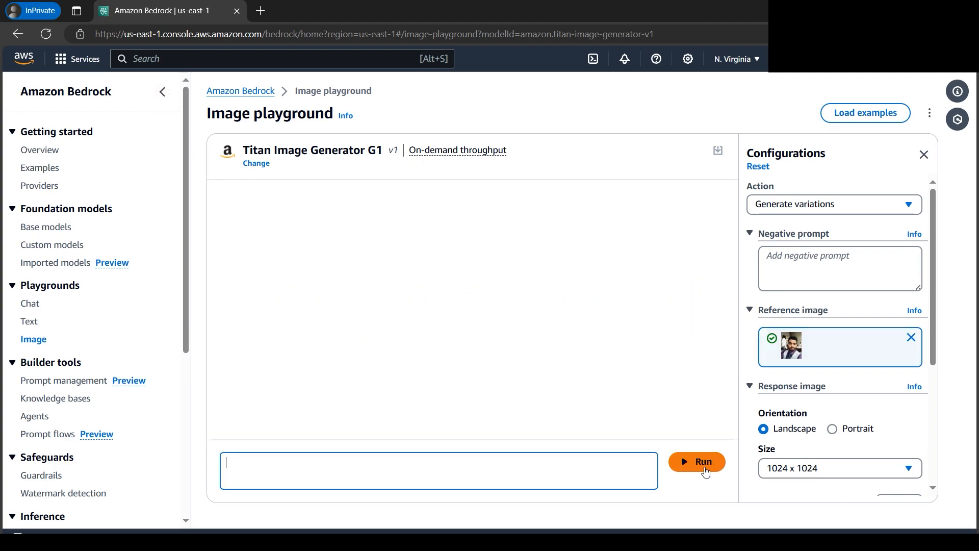
Step: Run Generate variations on the uploaded portrait to produce three results
left_click(696, 461)
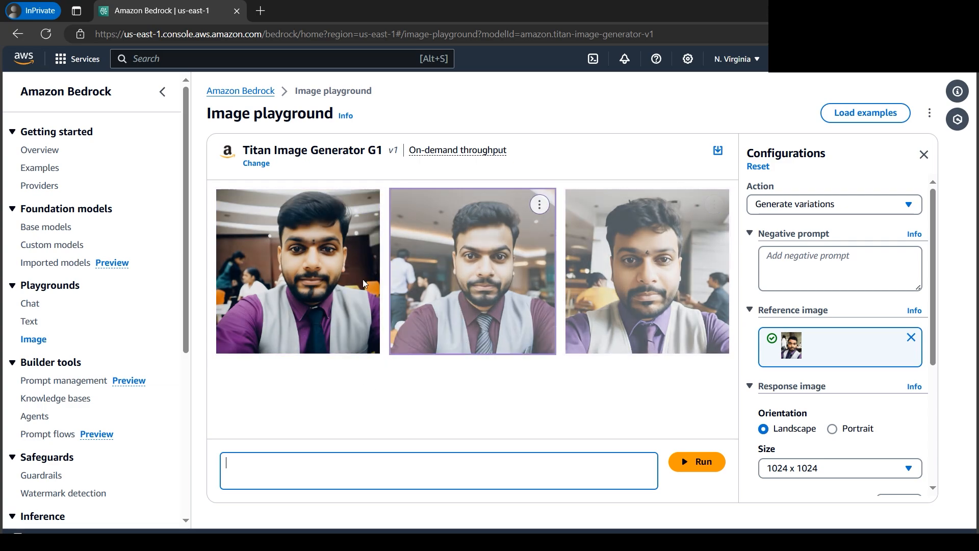
mouse_move(236, 255)
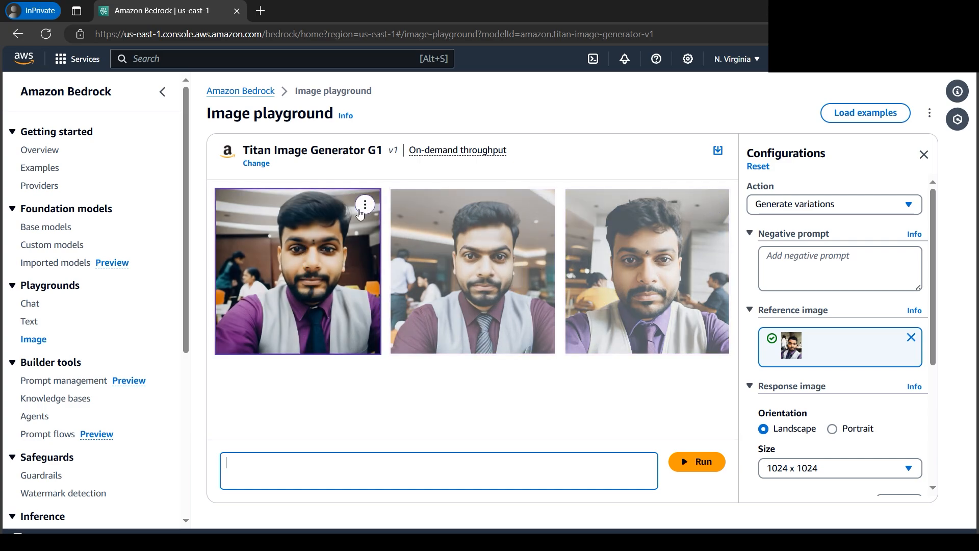
left_click(365, 204)
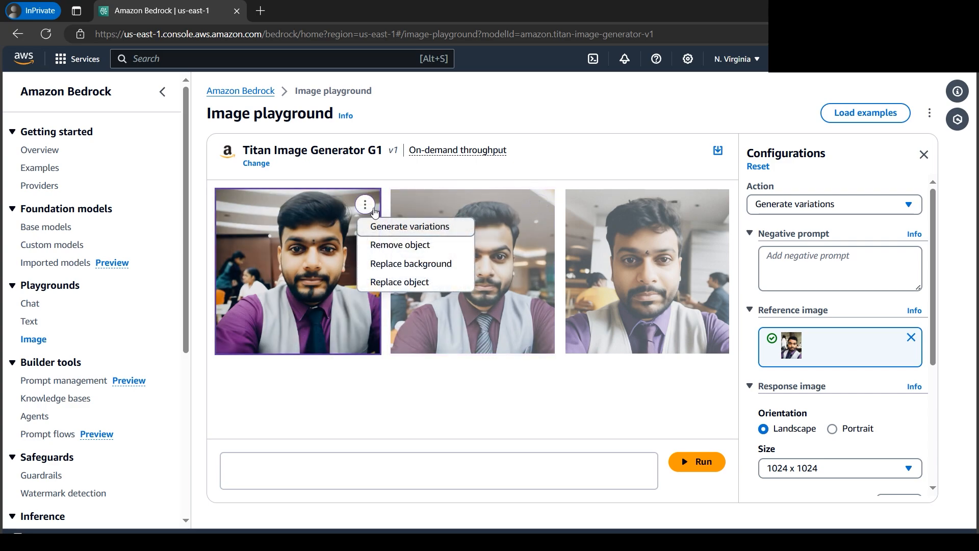
mouse_move(399, 243)
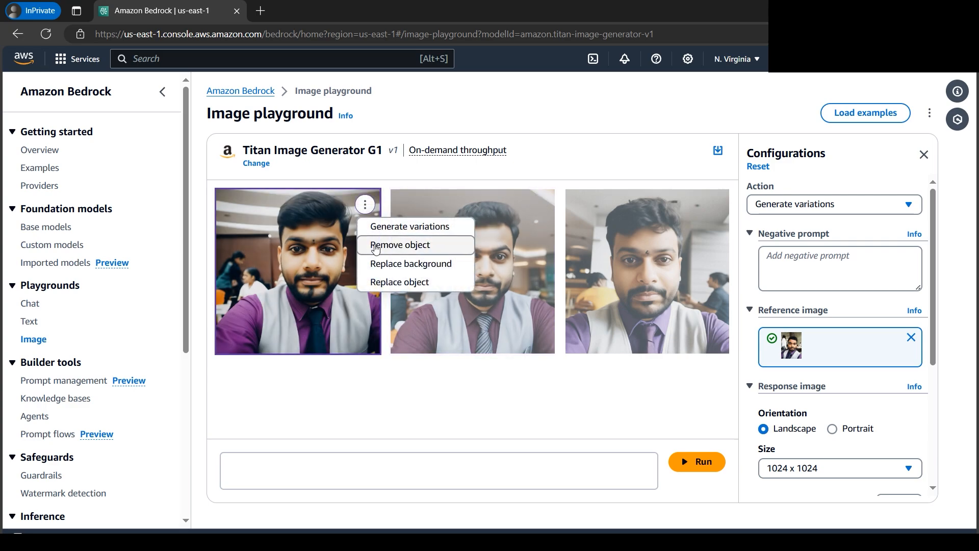
mouse_move(385, 267)
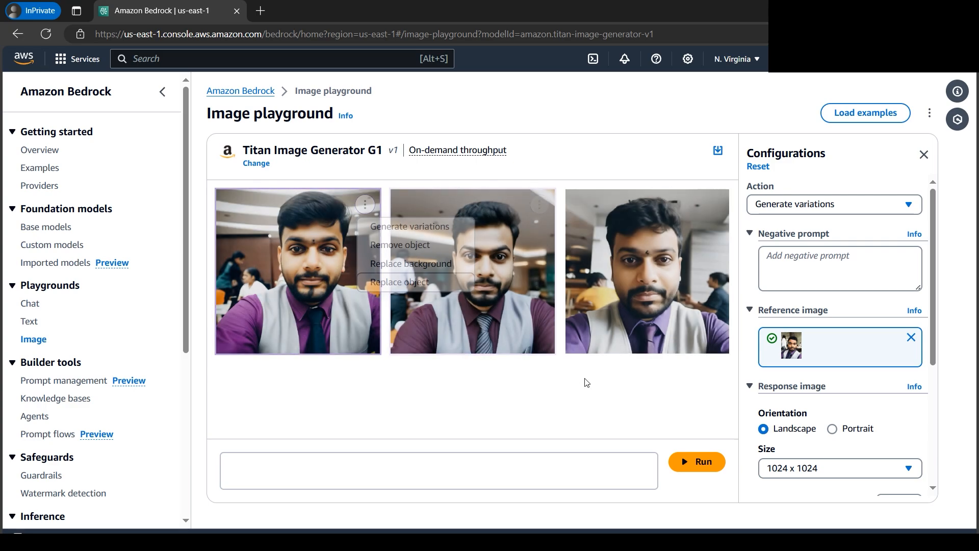
left_click(833, 205)
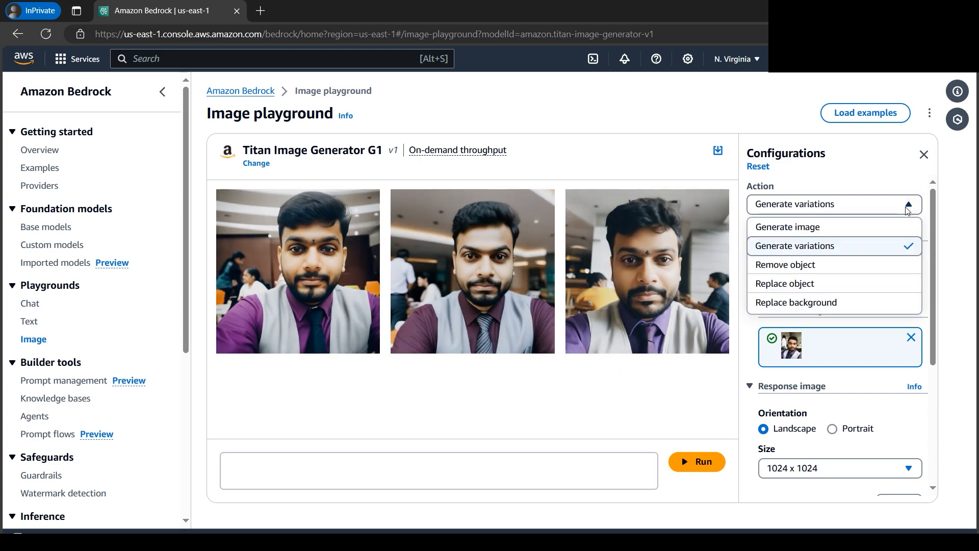